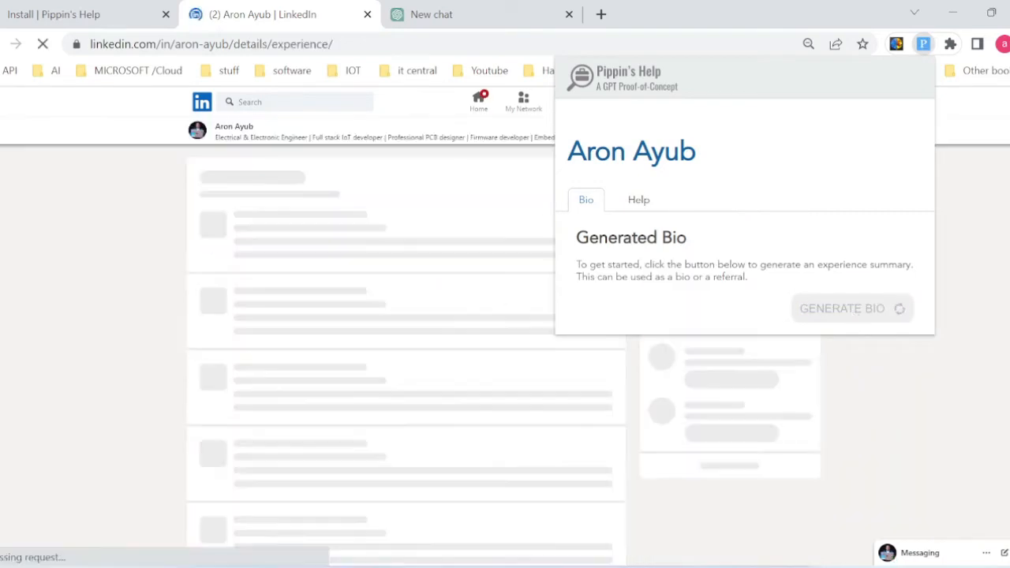
Step: Generate a profile bio in Pippin's Help and view the result
left_click(844, 308)
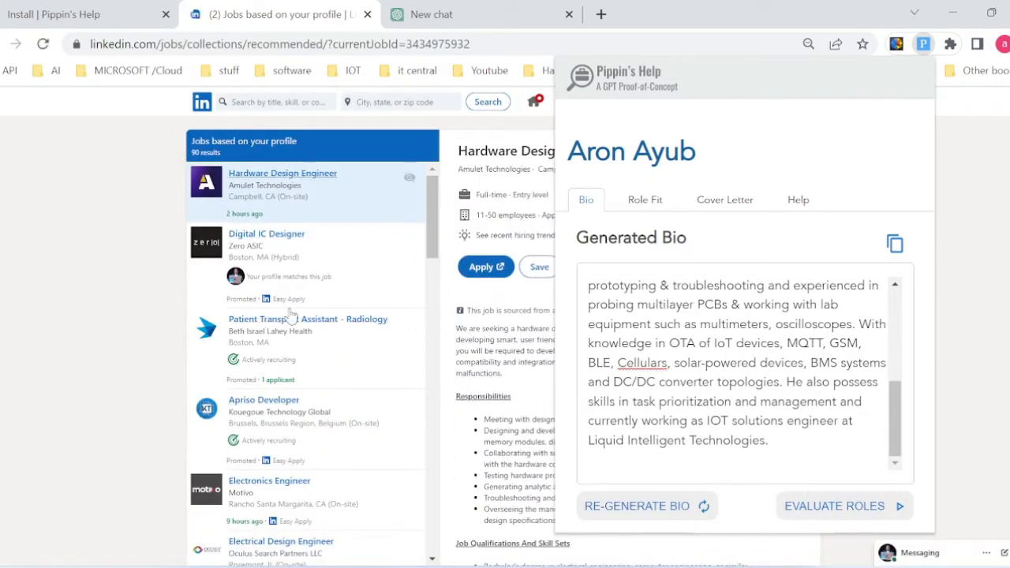
left_click(638, 505)
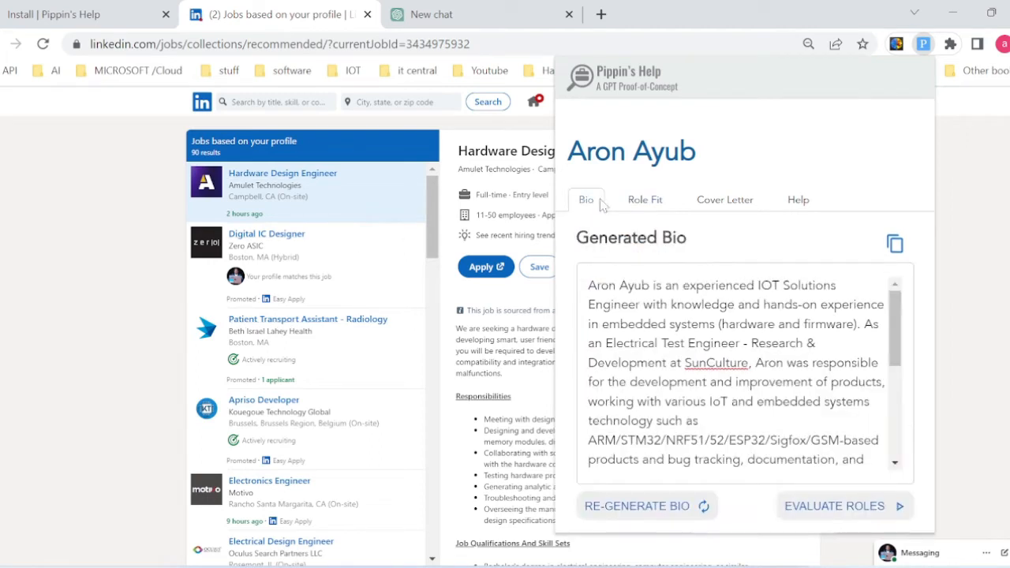
Step: Generate a cover letter for Amulet Technologies' Hardware Design Engineer role and read through it
left_click(723, 198)
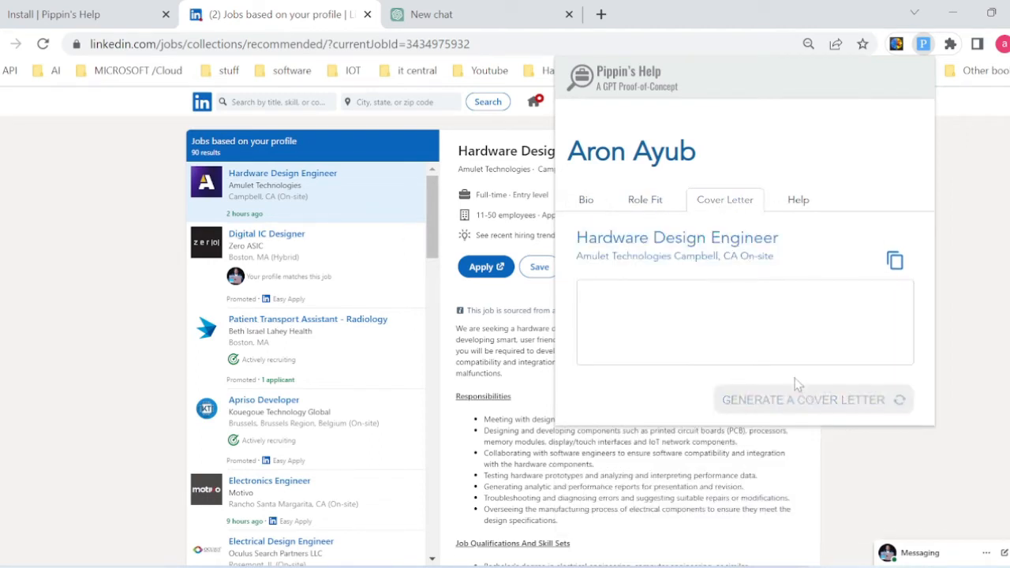
left_click(803, 399)
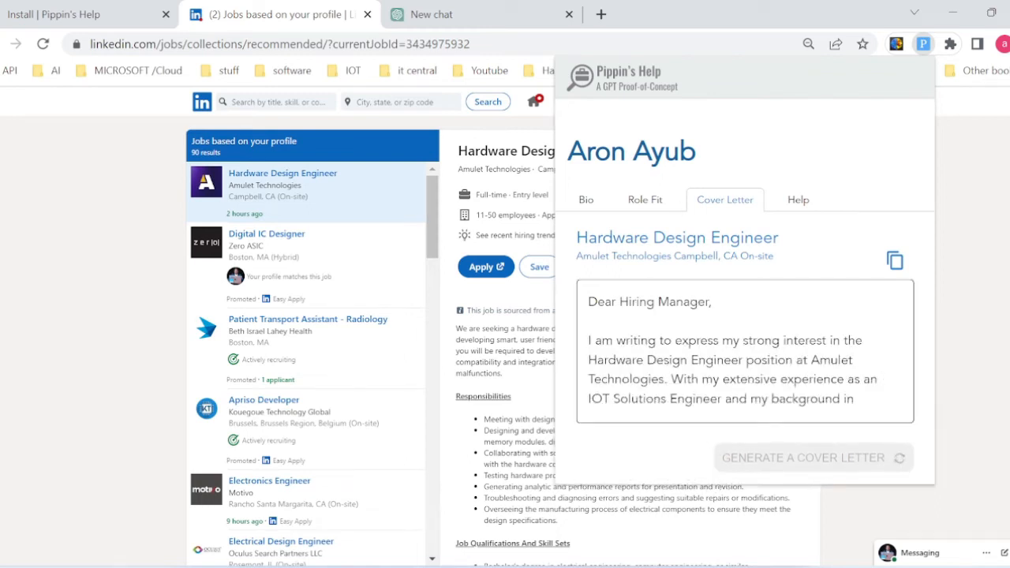
scroll("down", 3)
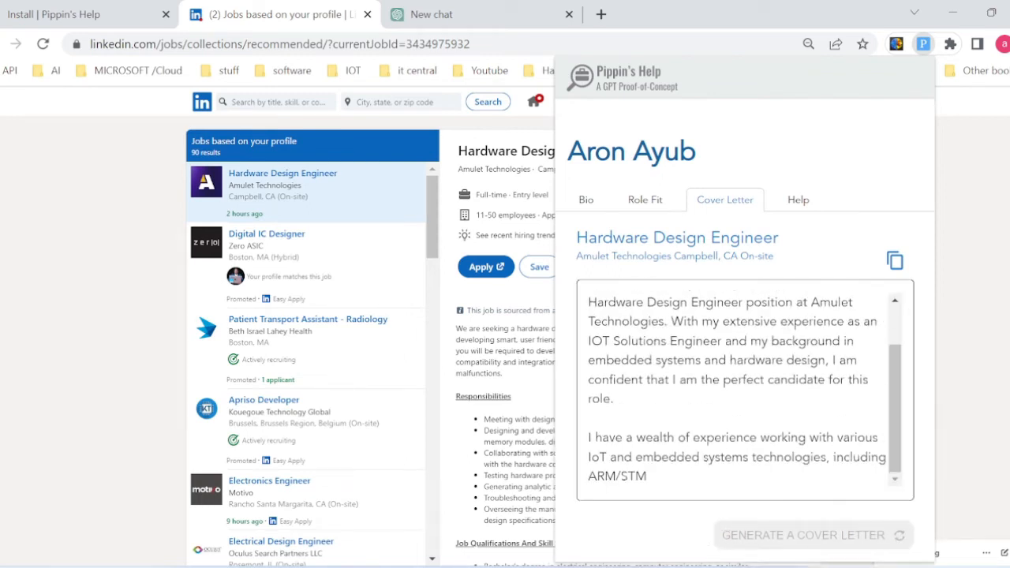
scroll("down", 3)
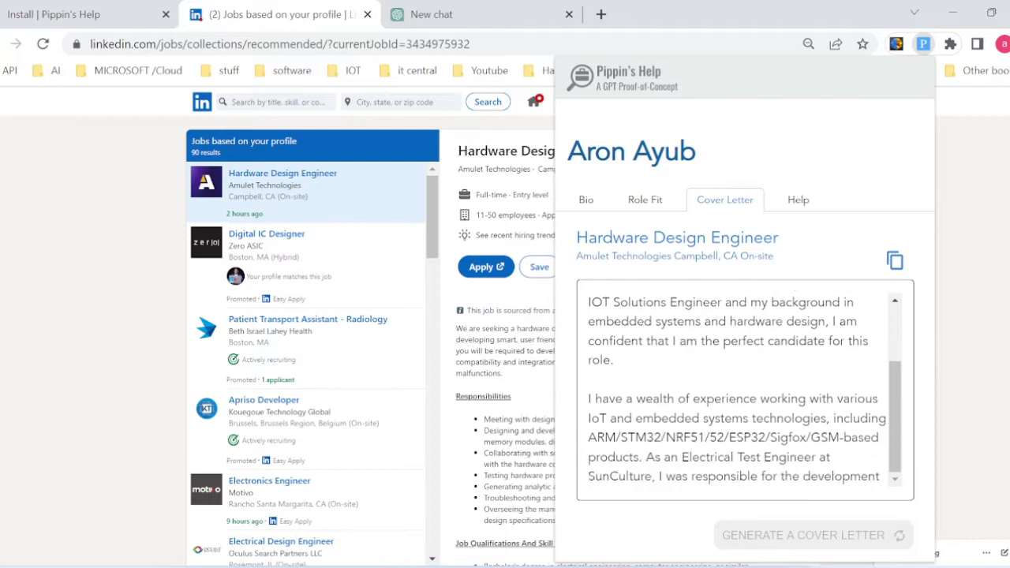
scroll("down", 3)
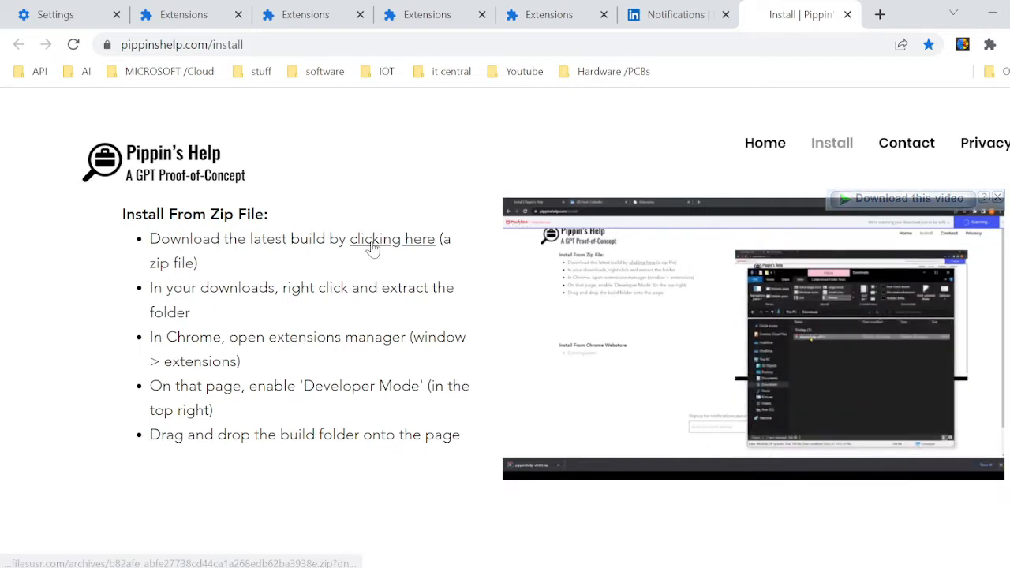
Step: Download the latest build pippinshelp-v0.0.4.zip, confirming the duplicate download
left_click(391, 238)
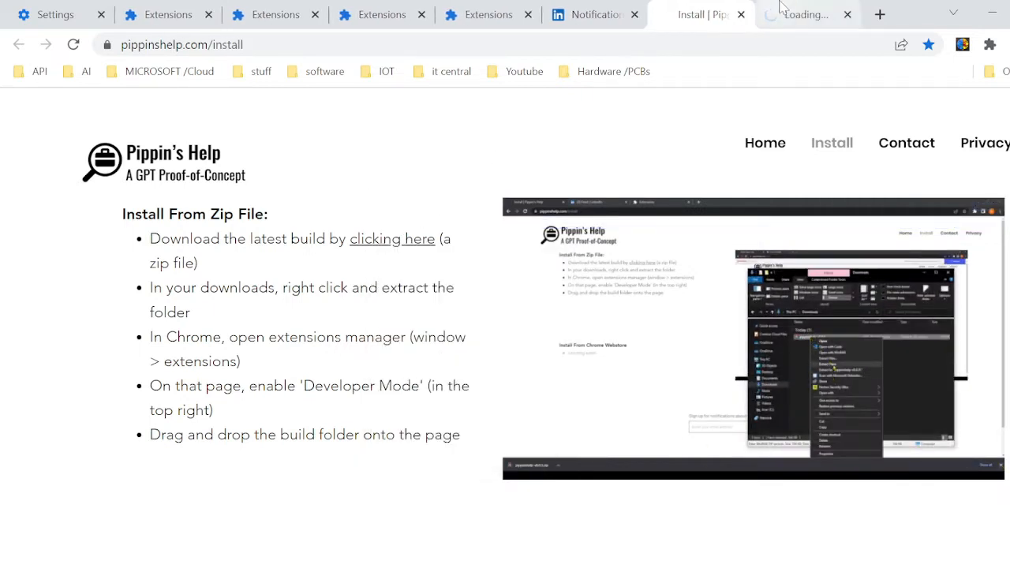
left_click(391, 239)
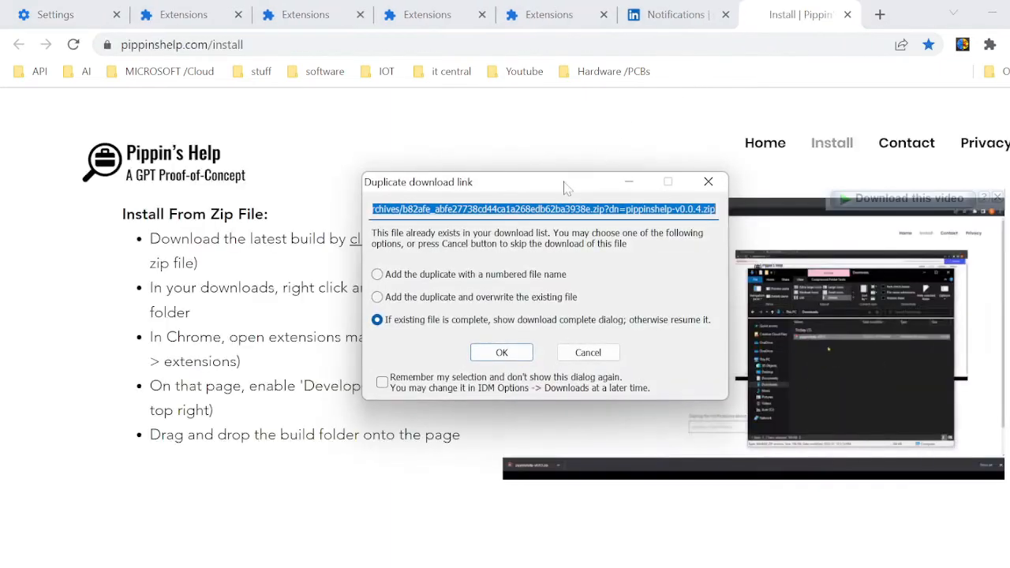
left_click(502, 352)
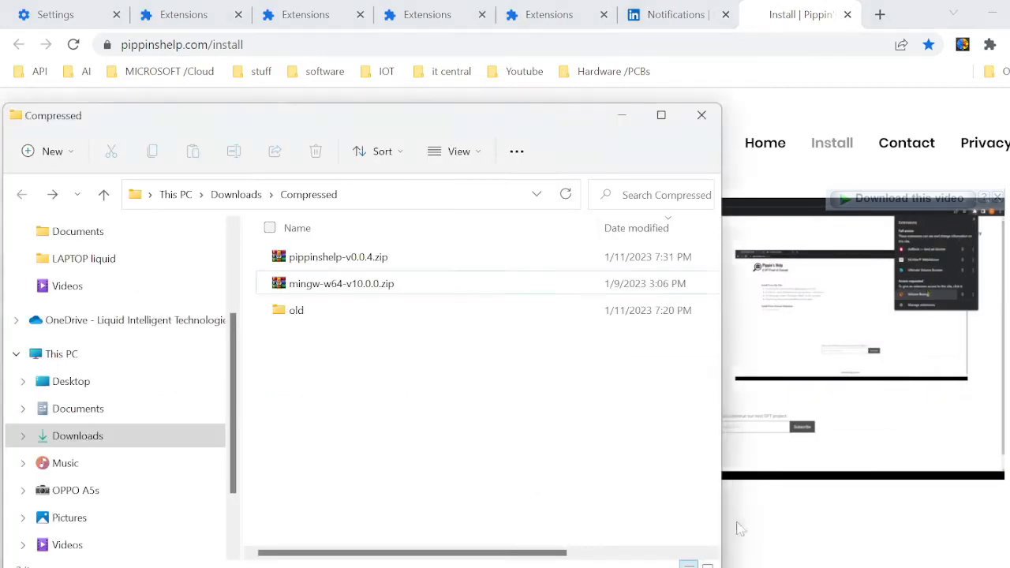
Step: Select pippinshelp-v0.0.4.zip in Downloads and bring up its extract options
left_click(338, 255)
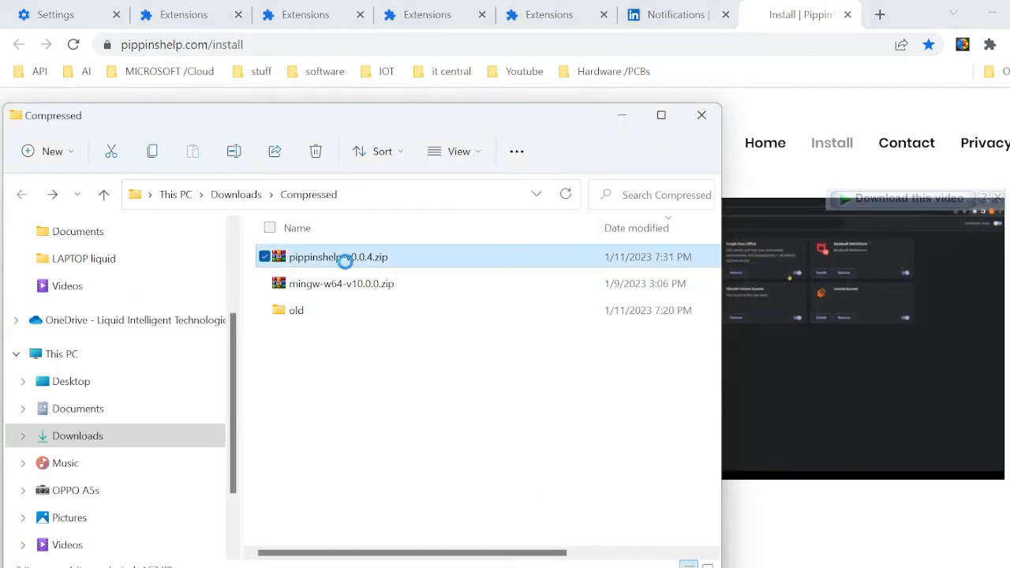
right_click(338, 256)
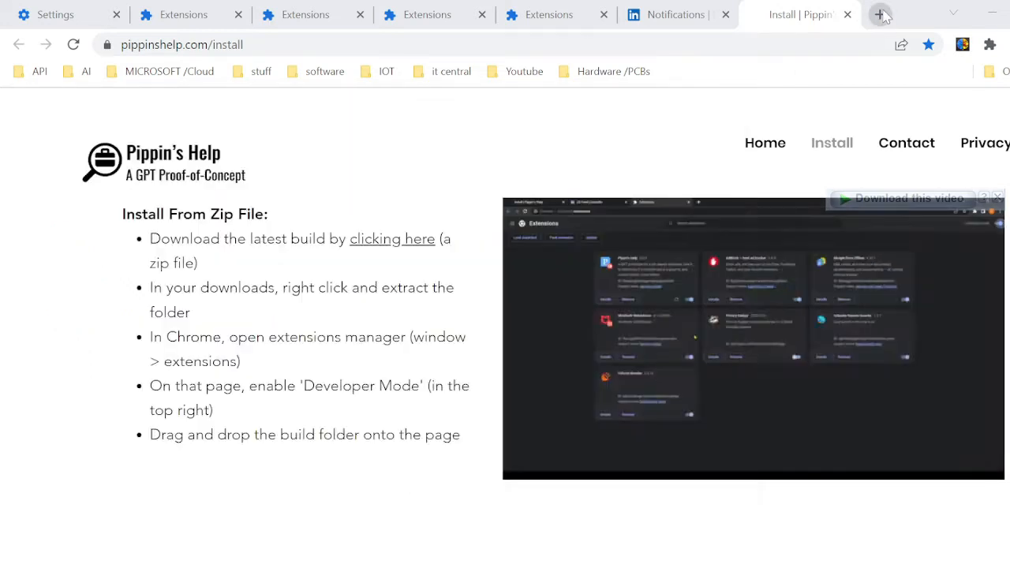
Step: Install the extracted Pippin's Help 0.0.4 build folder in Chrome's extensions manager
left_click(880, 14)
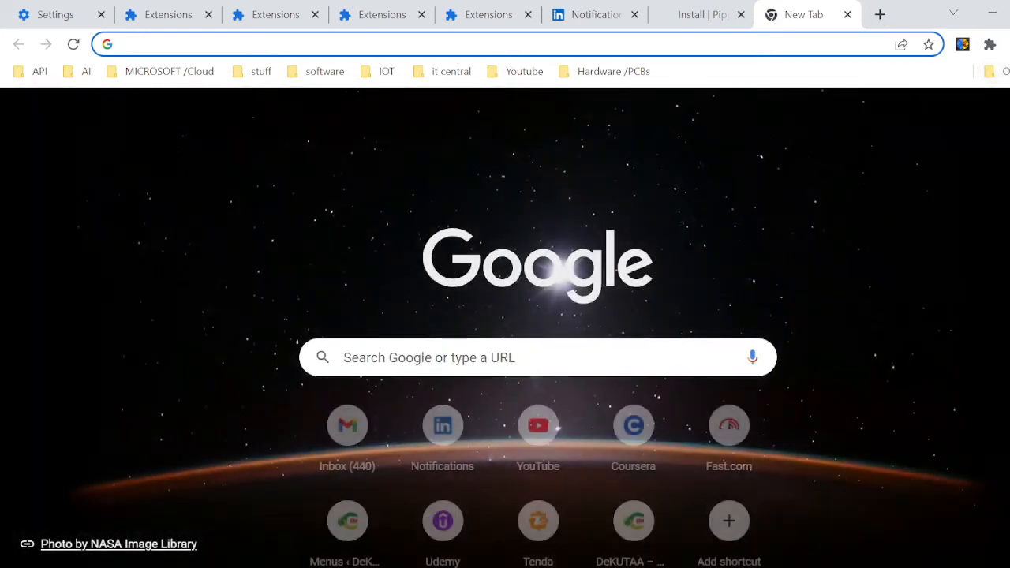
left_click(1003, 44)
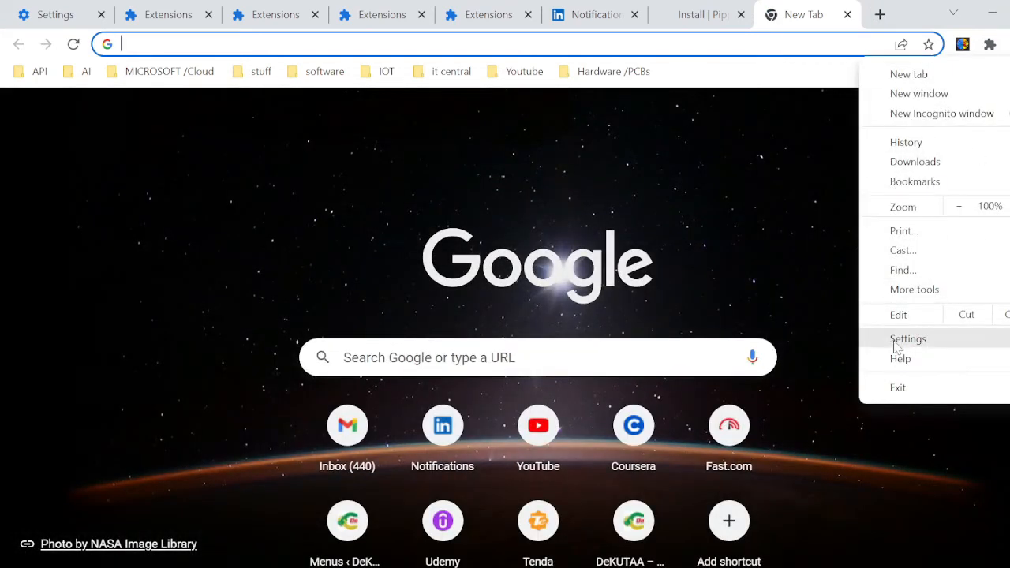
left_click(908, 338)
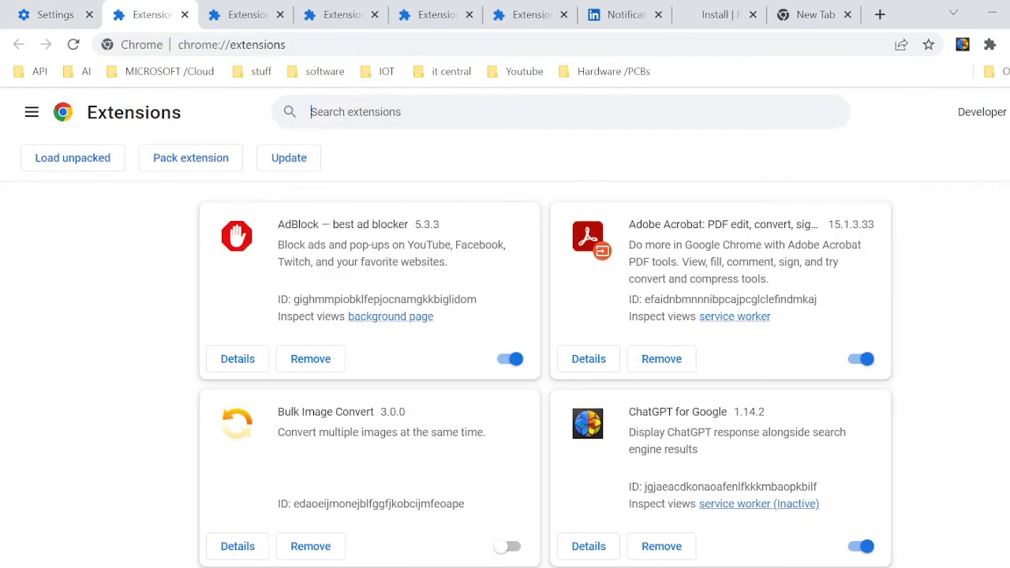
mouse_move(998, 188)
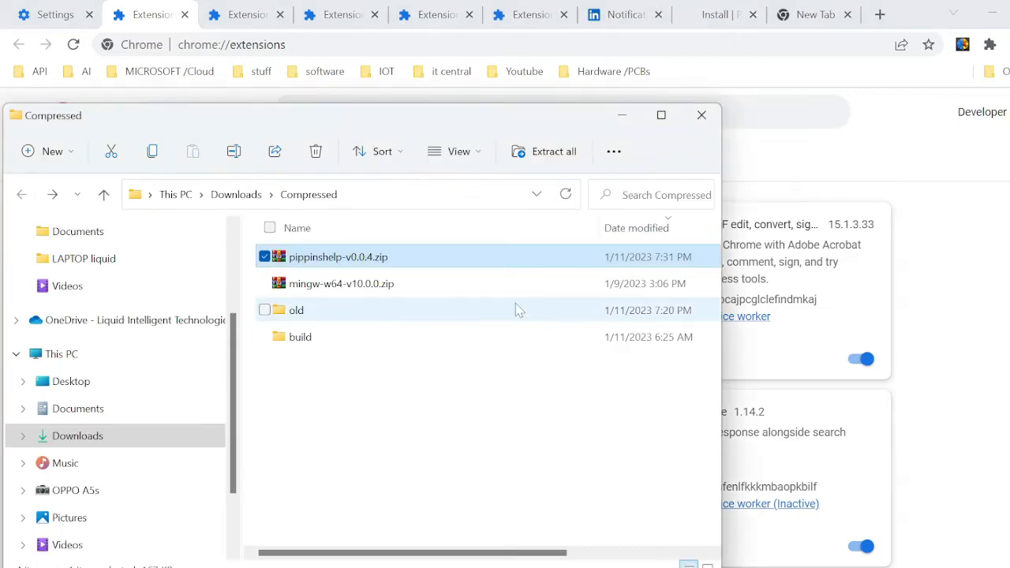
left_click(300, 338)
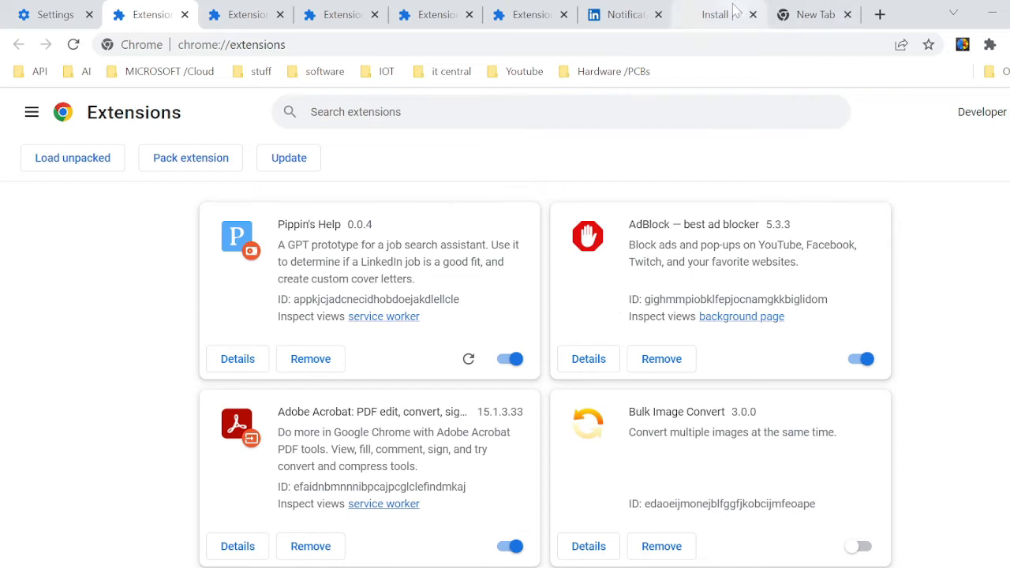
mouse_move(714, 15)
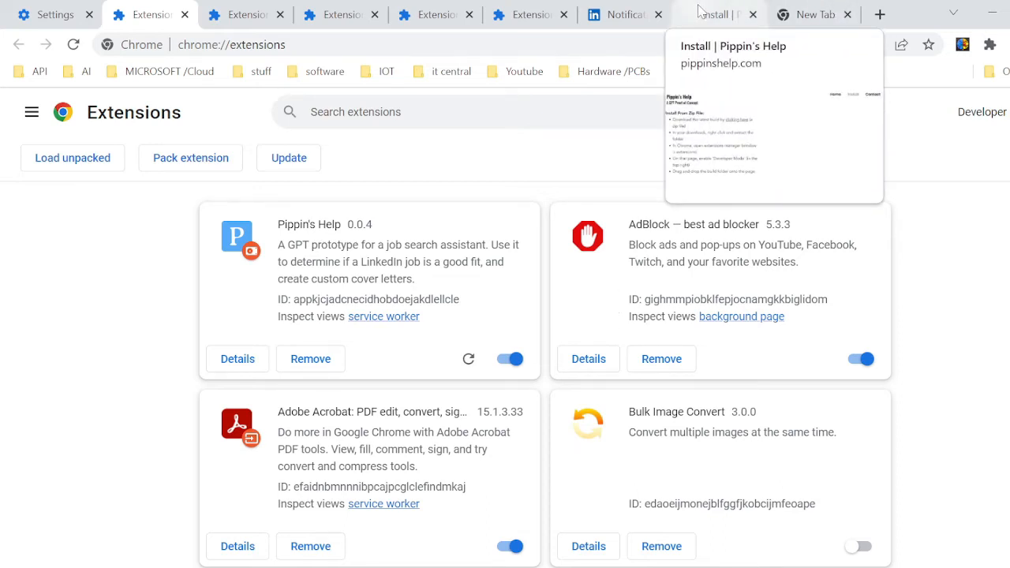
left_click(622, 14)
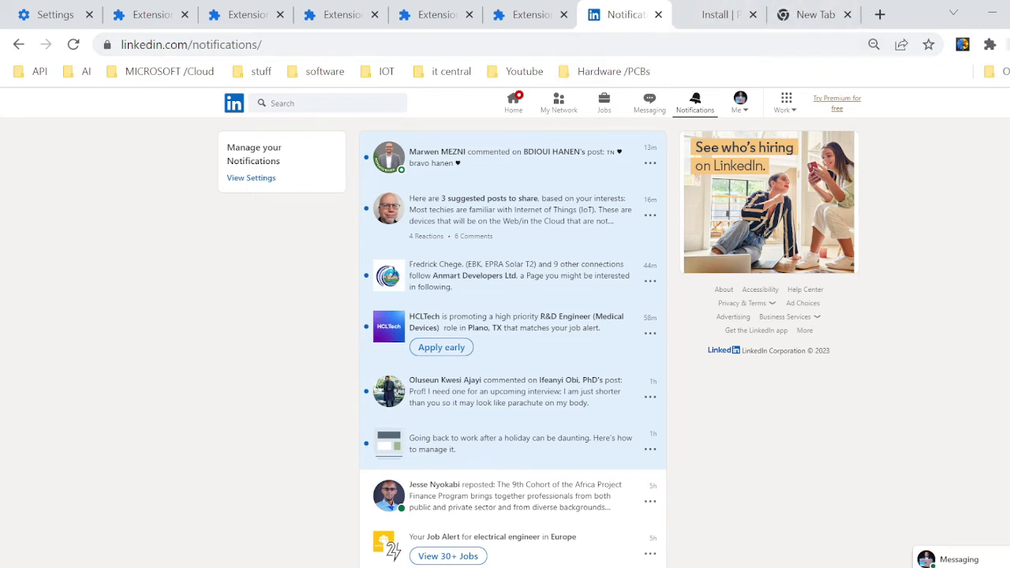
Step: Switch to the LinkedIn tab showing the Notifications page
left_click(989, 45)
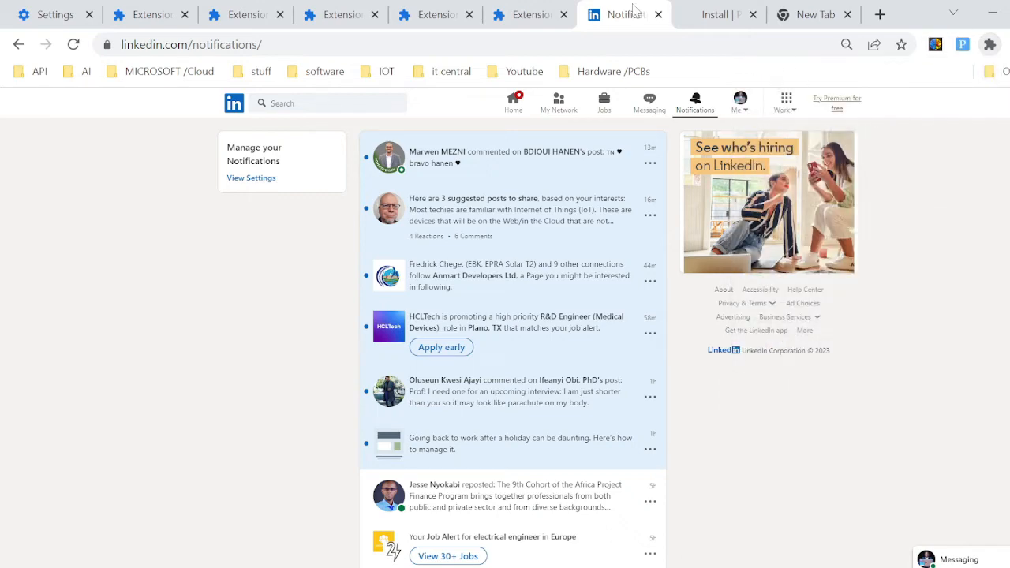
left_click(963, 44)
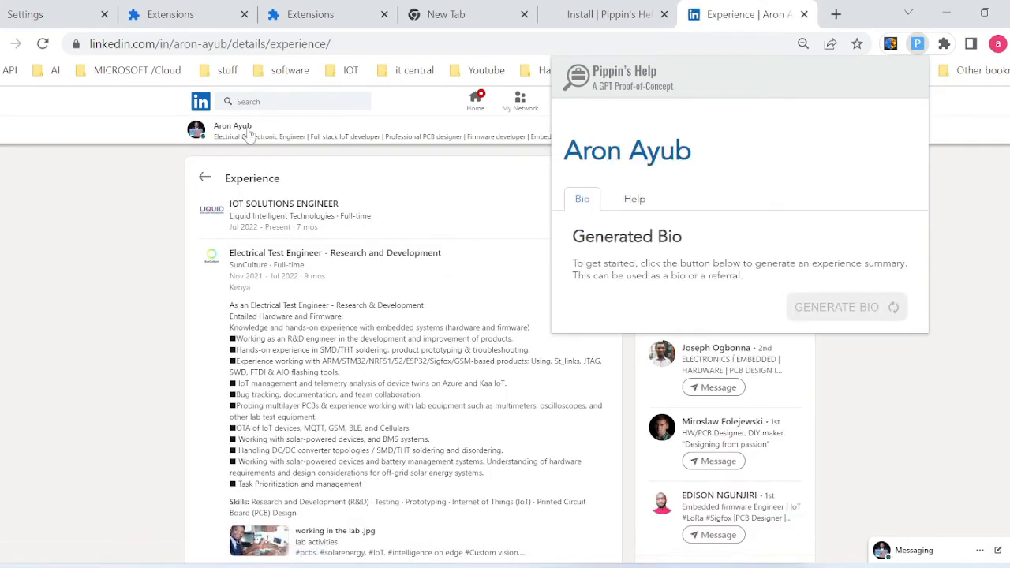
Step: Generate a bio from the profile's IoT, STM32/NRF51/52/ESP32/Sigfox hardware and lab experience, then proceed to Evaluate Roles
left_click(837, 307)
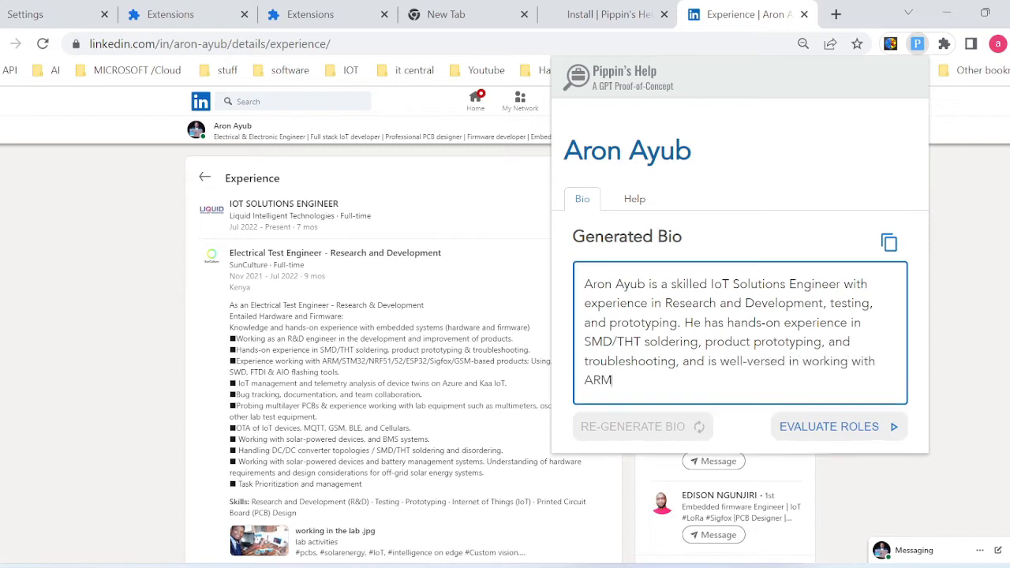
type("/STM32/NRF51/52/ESP32/Sigfox/GSM-based")
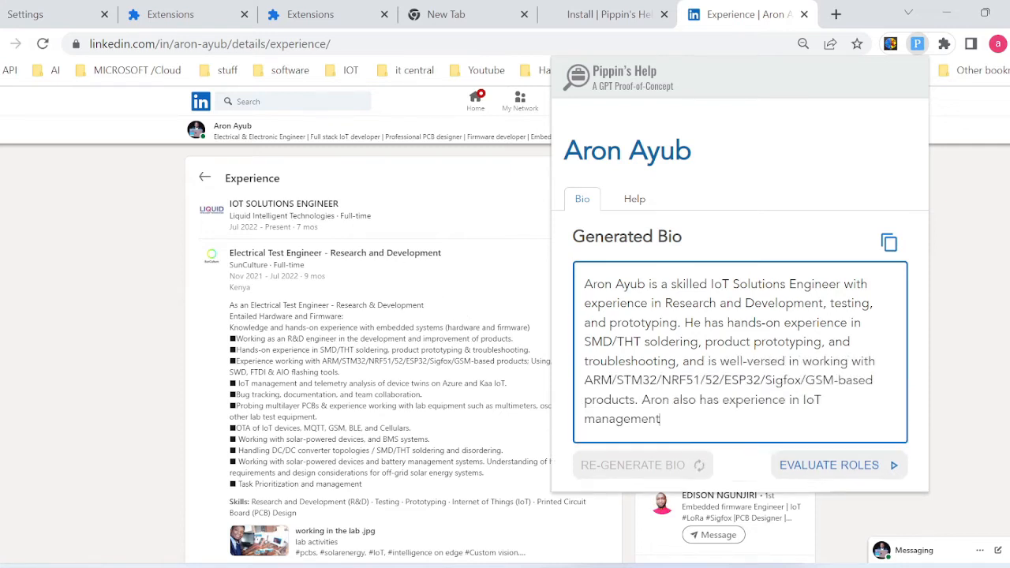
scroll("down", 3)
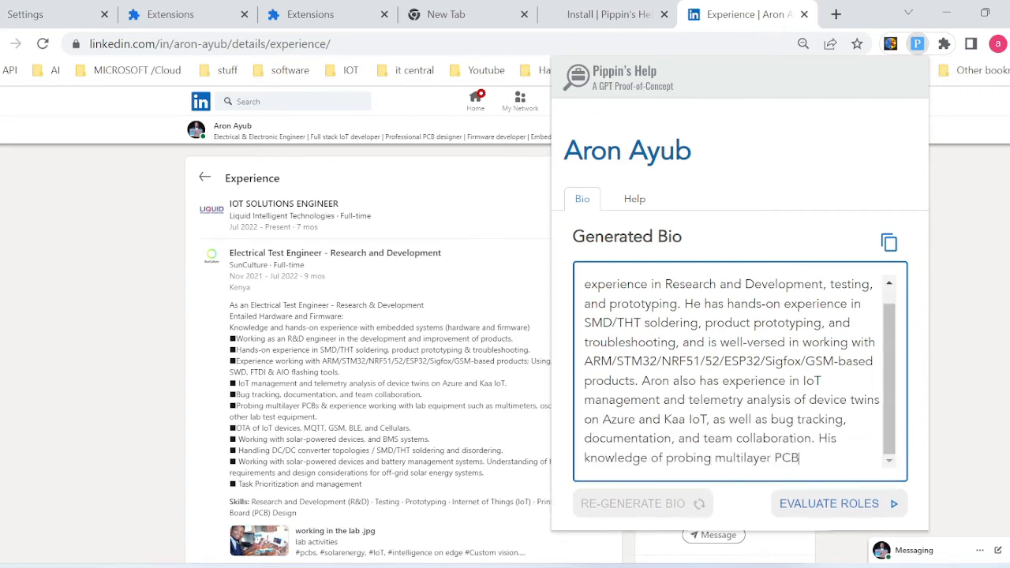
scroll("down", 3)
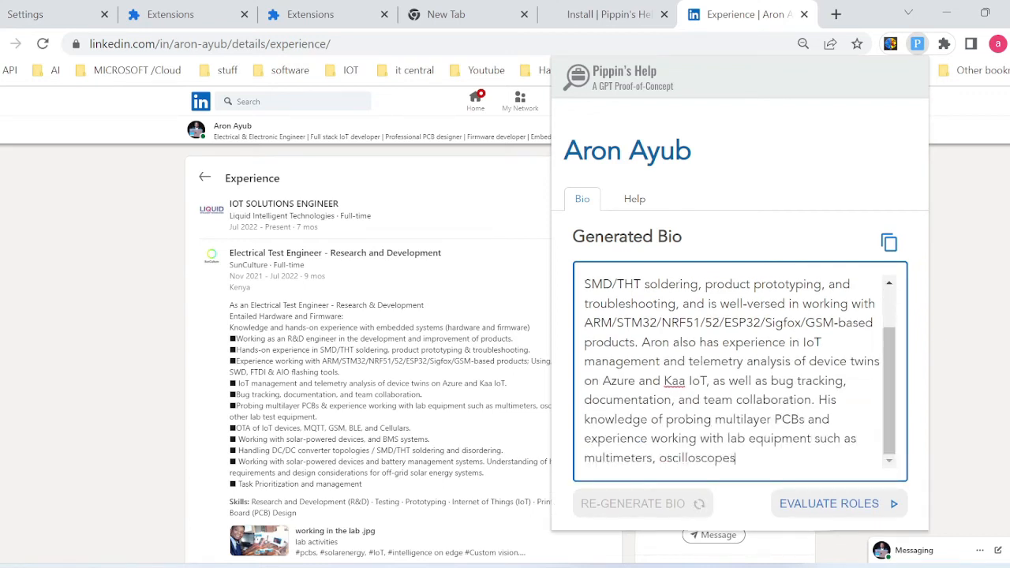
scroll("down", 3)
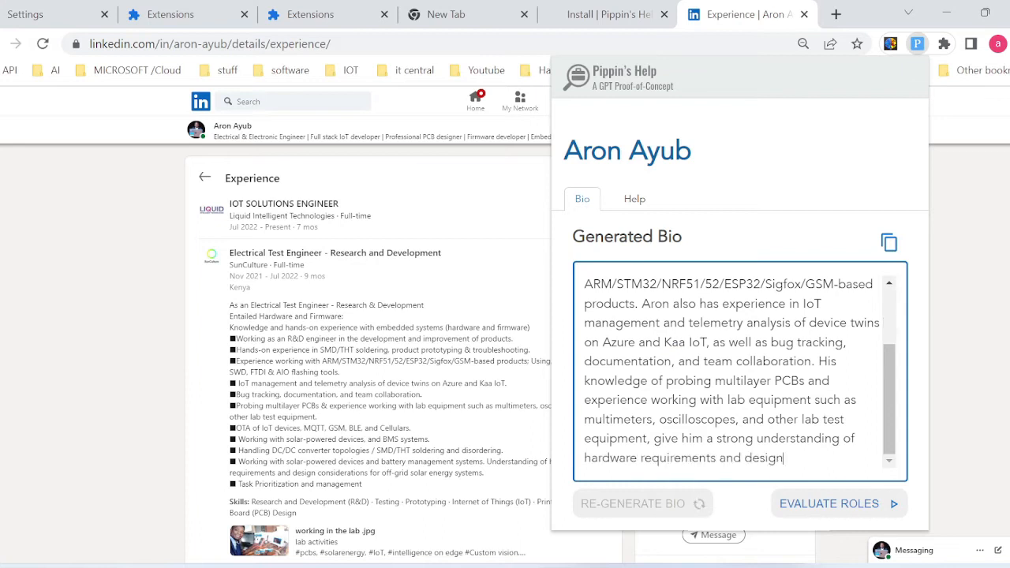
scroll("down", 3)
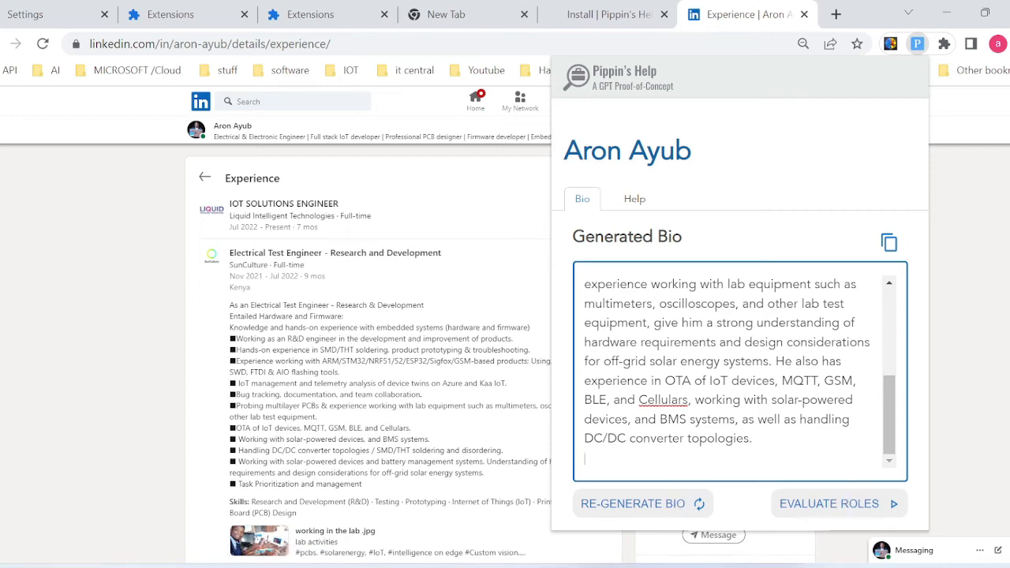
left_click(829, 503)
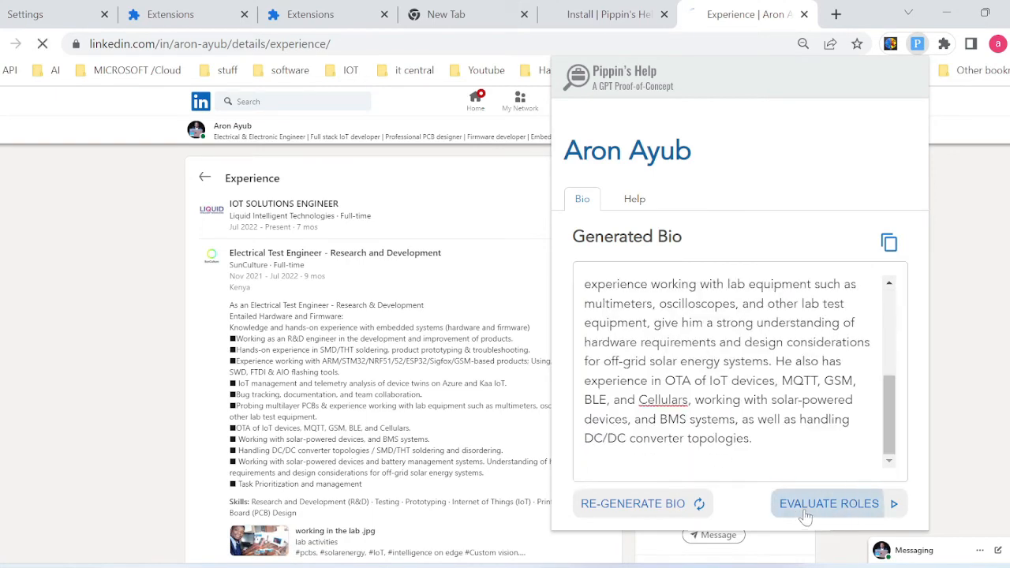
Step: Evaluate the Hardware Design Engineer role fit, rated Good Fit with four stars
left_click(829, 504)
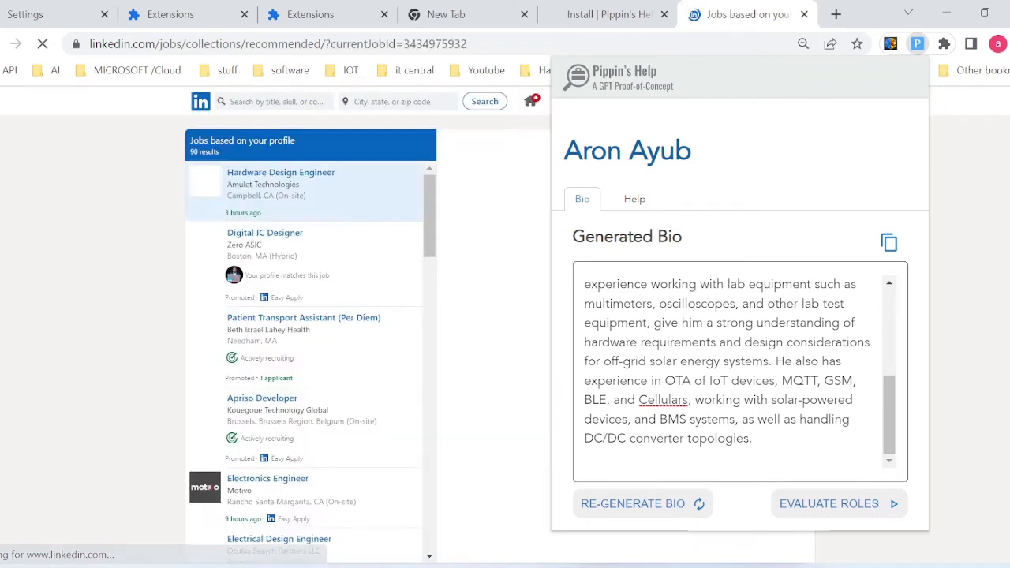
left_click(281, 172)
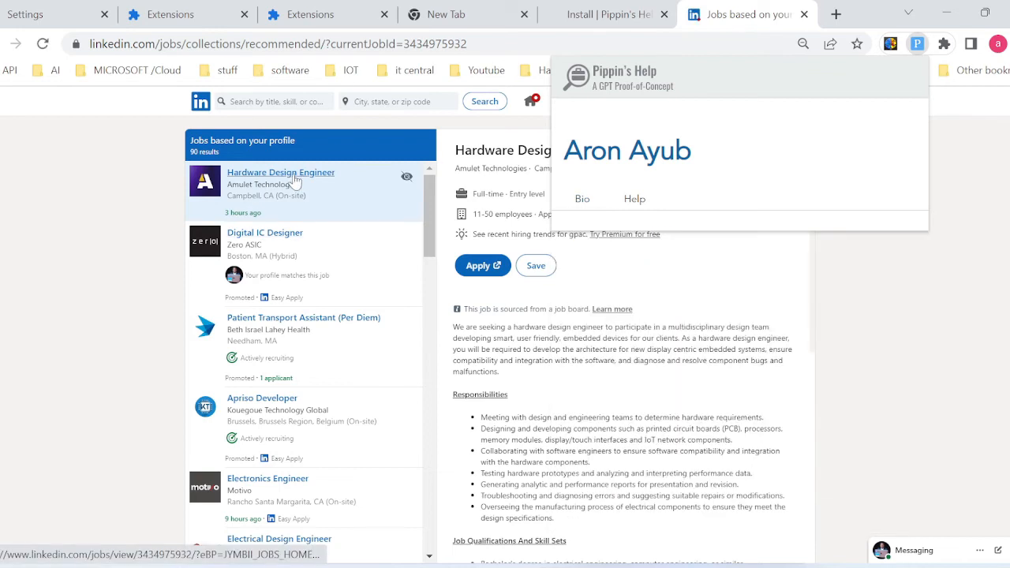
left_click(641, 198)
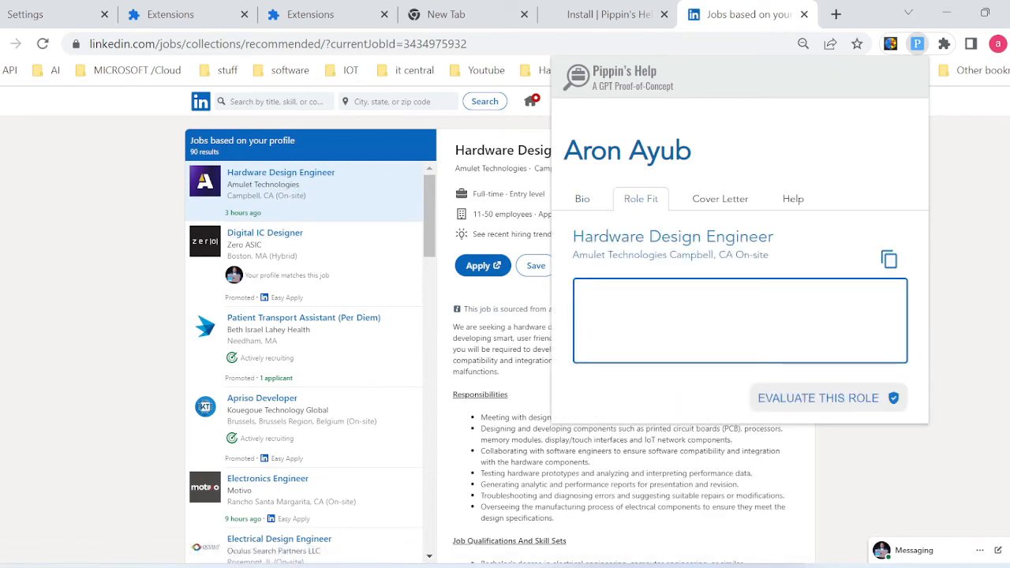
left_click(739, 319)
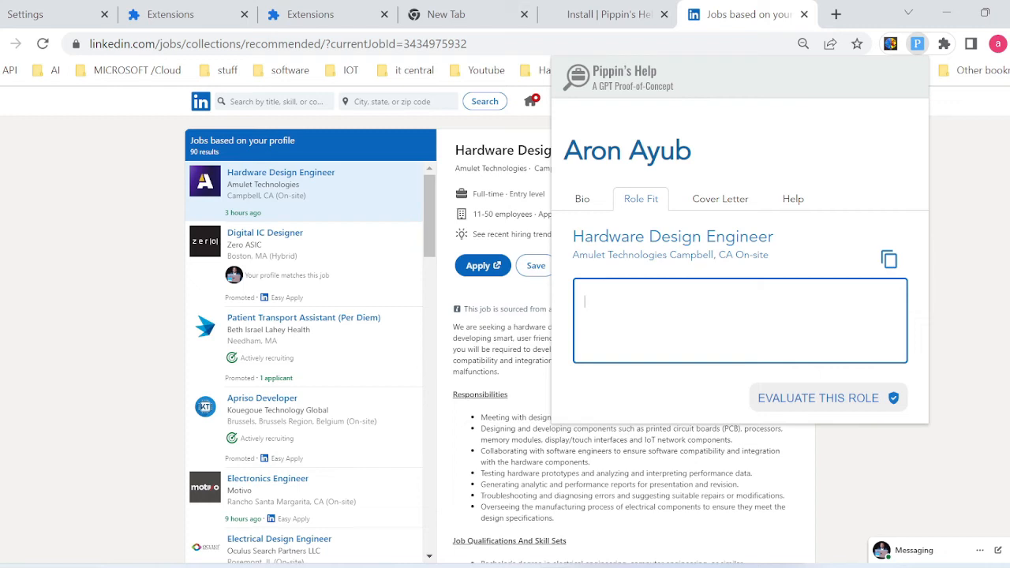
left_click(817, 398)
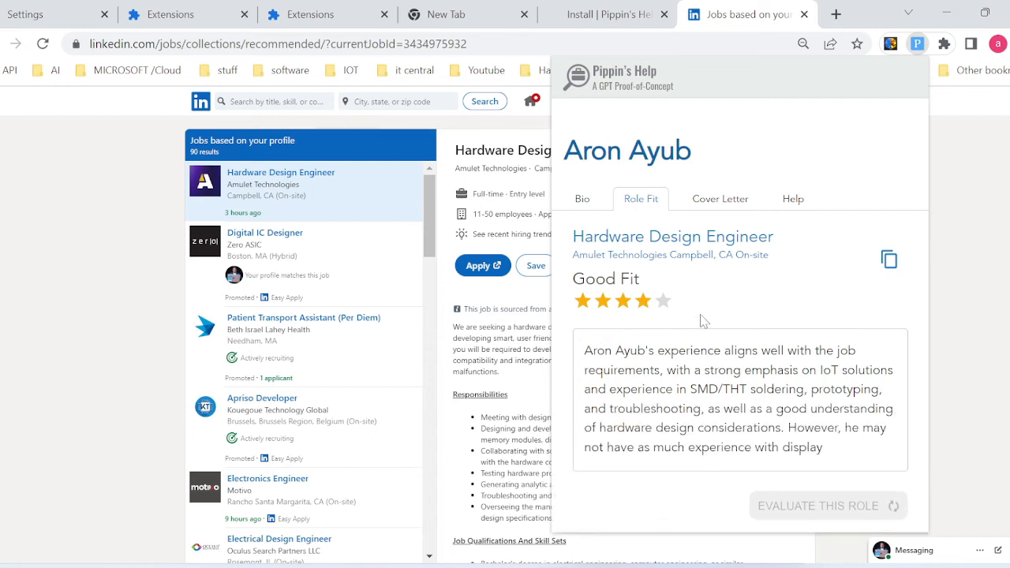
scroll("down", 3)
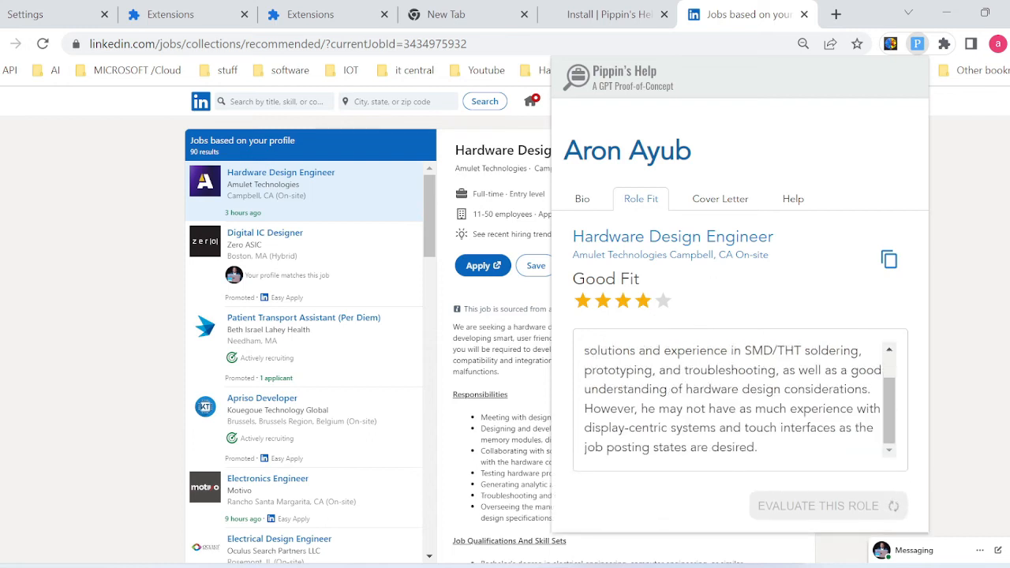
Step: Start generating a cover letter for the Hardware Design Engineer role
left_click(720, 199)
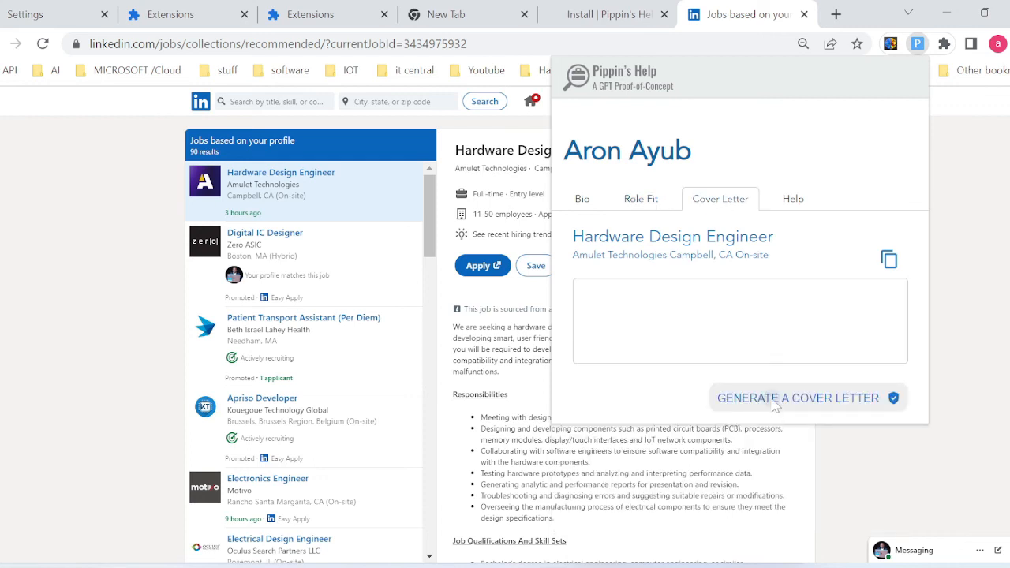
left_click(797, 398)
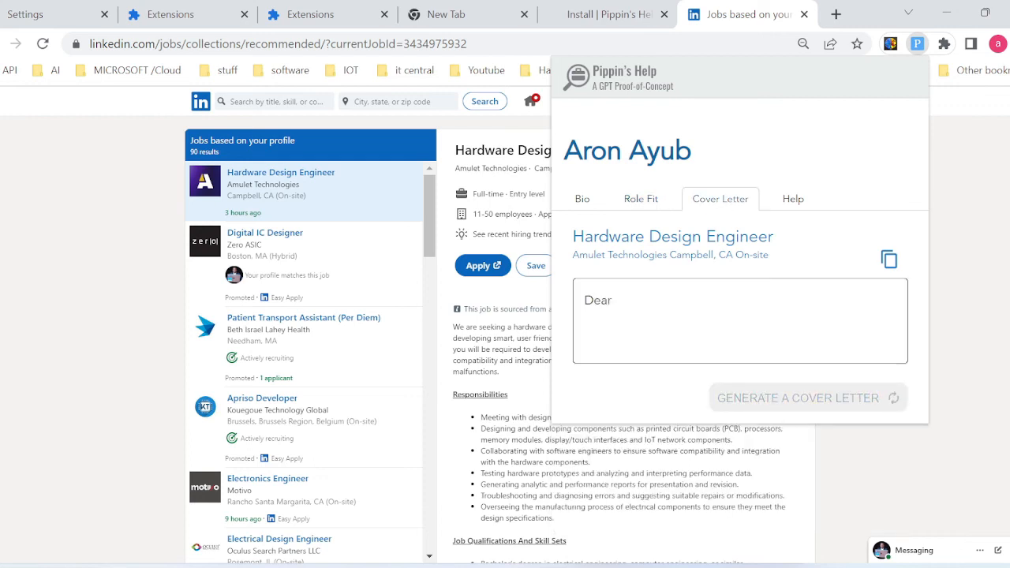